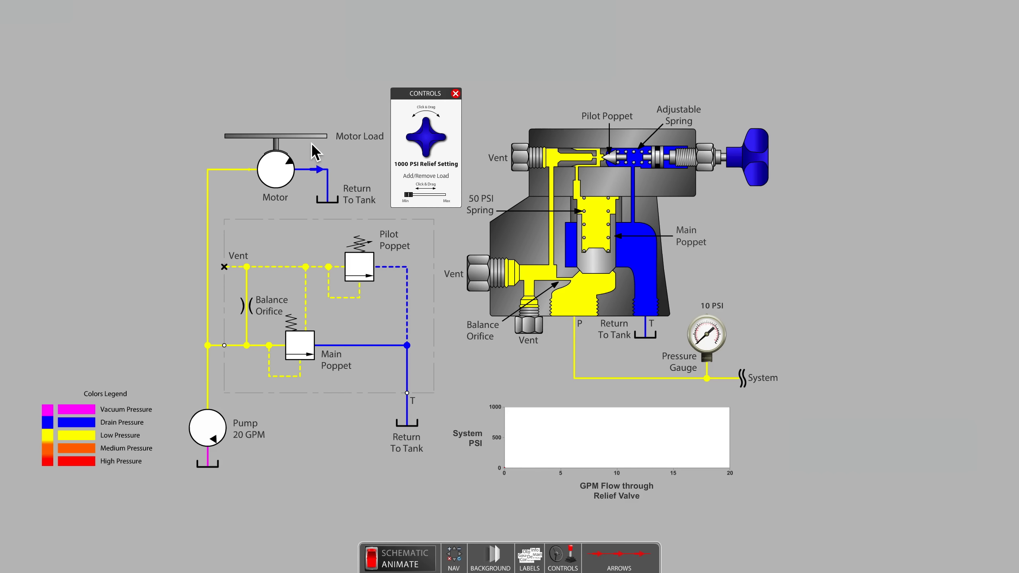
Step: Increase the motor load in several slider steps until system pressure reaches about 911 PSI
left_click_drag(414, 196, 408, 196)
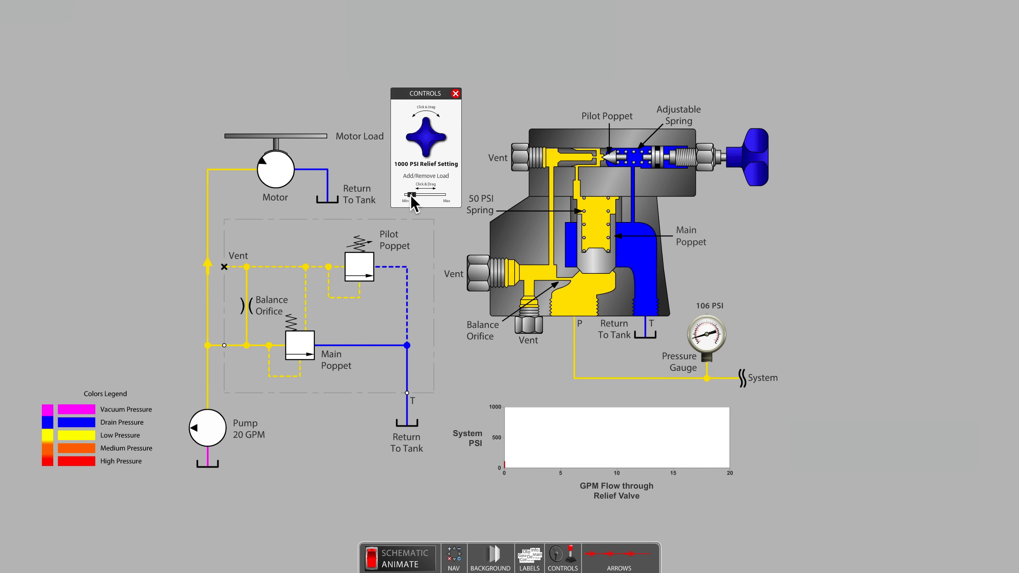
left_click_drag(406, 194, 421, 194)
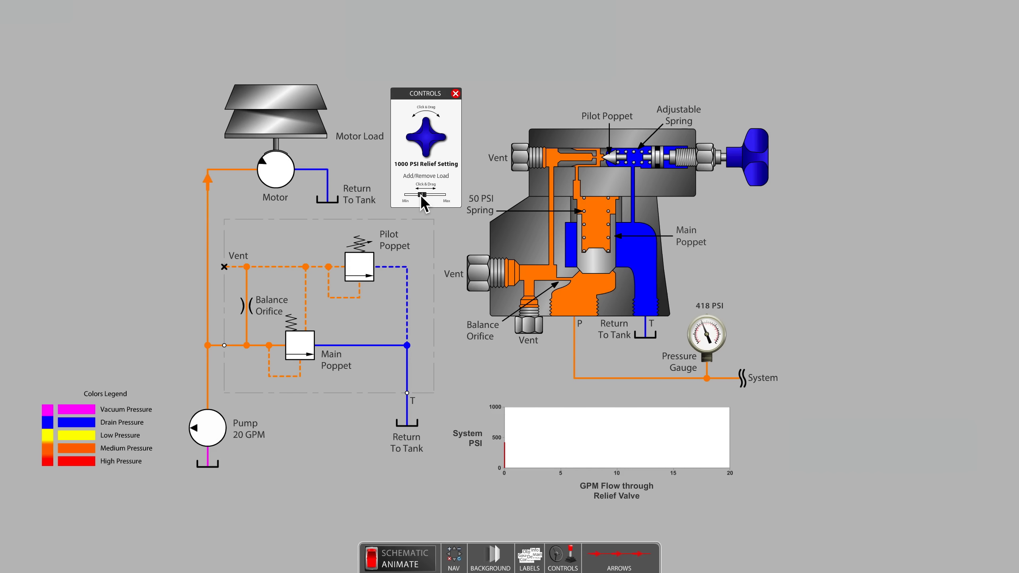
left_click_drag(419, 193, 433, 193)
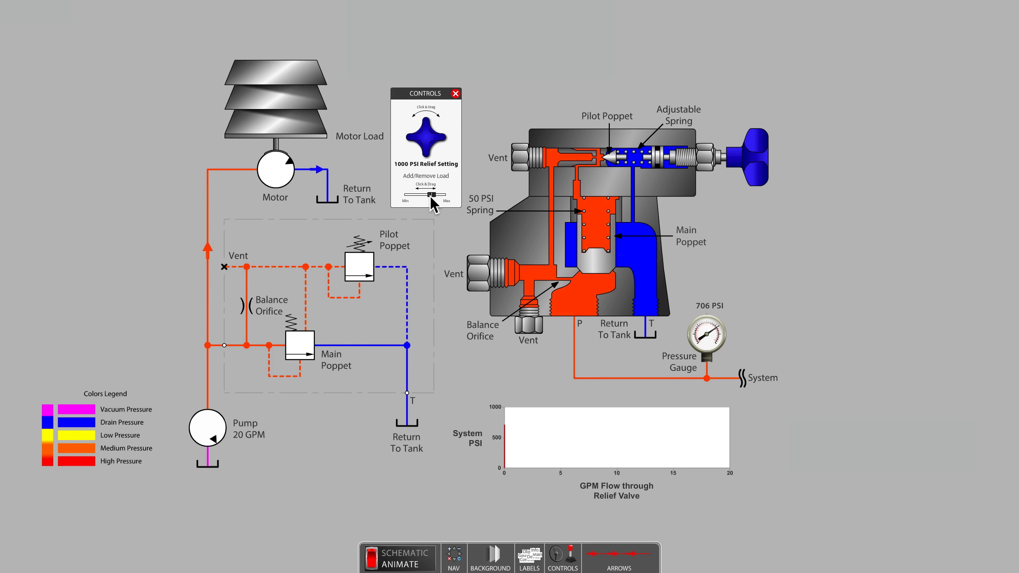
left_click_drag(422, 194, 437, 195)
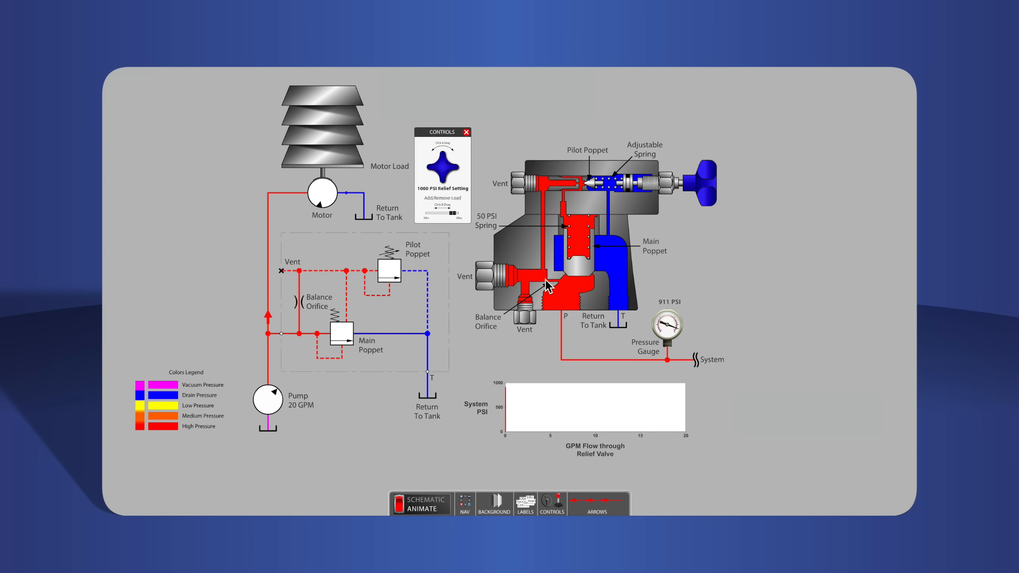
mouse_move(479, 214)
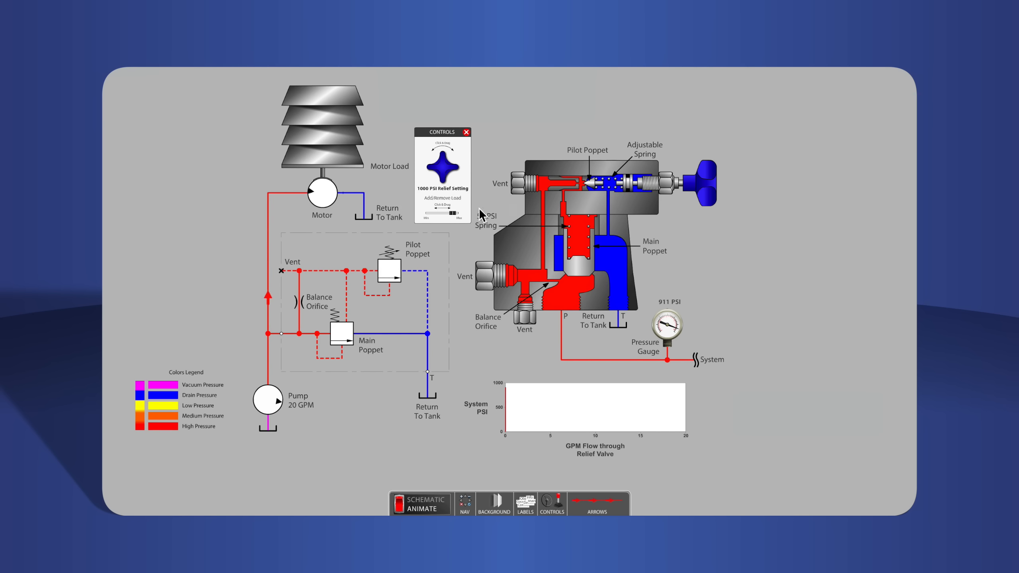